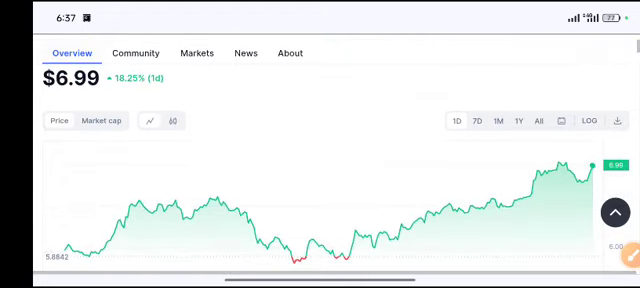
# View the TIA candlestick chart, check the Markets tab, then return to the Overview.
pyautogui.scroll(-3)
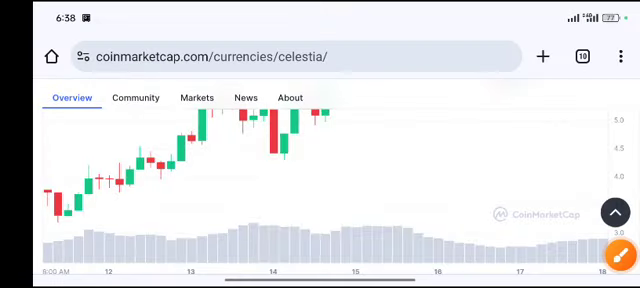
pyautogui.click(200, 98)
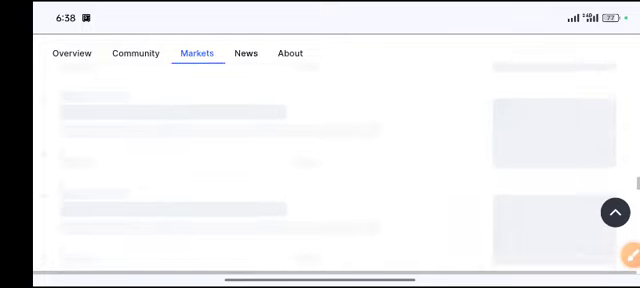
pyautogui.click(70, 52)
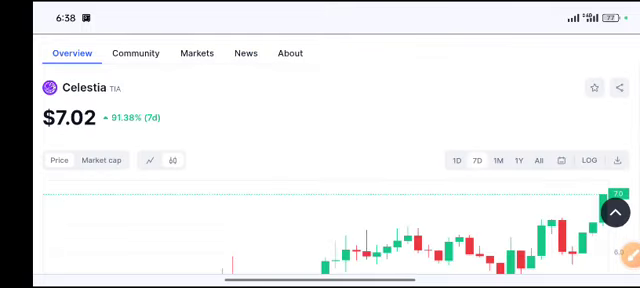
# Scroll to Celestia statistics and start the red annotation pen for the Volume (24h) change.
pyautogui.scroll(-3)
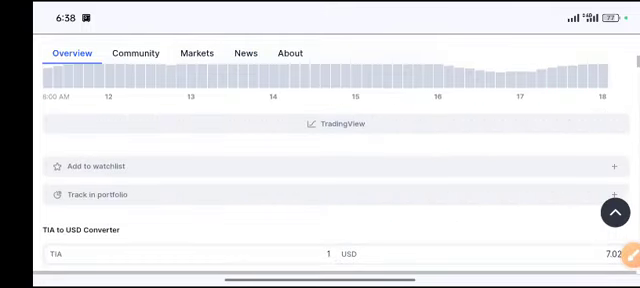
pyautogui.scroll(-3)
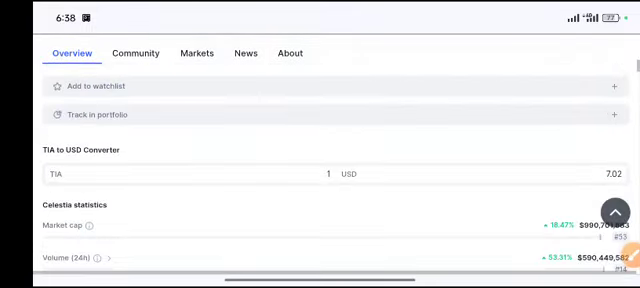
pyautogui.scroll(-3)
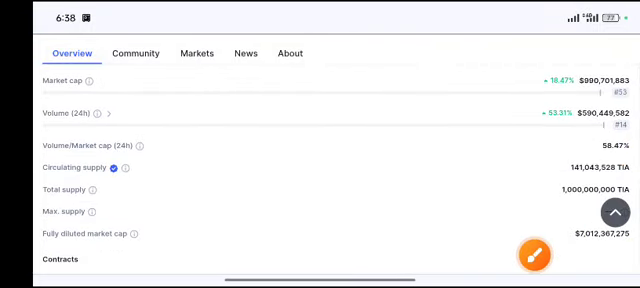
pyautogui.click(536, 252)
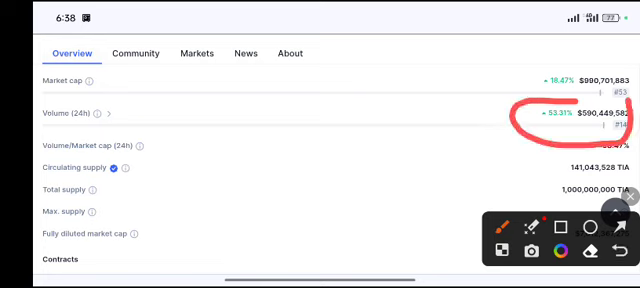